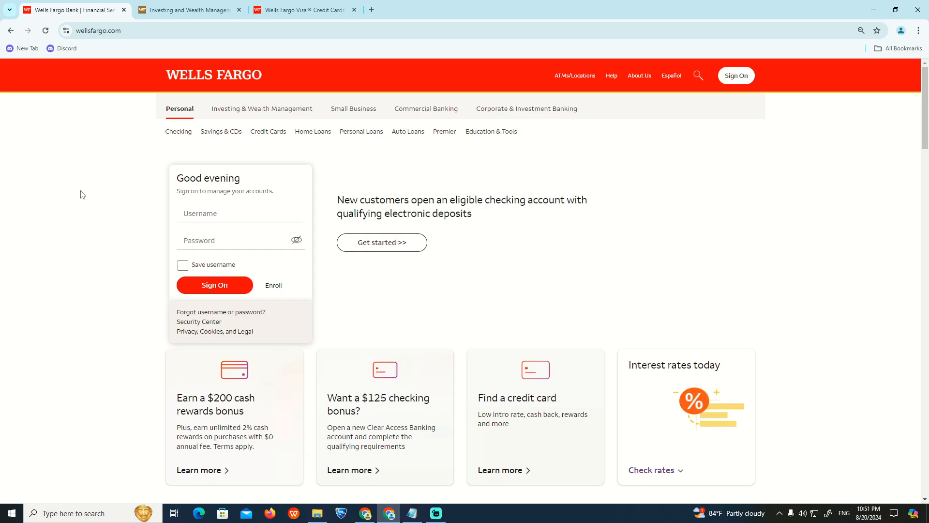
{"action": "mouse_move", "coordinate": [86, 188]}
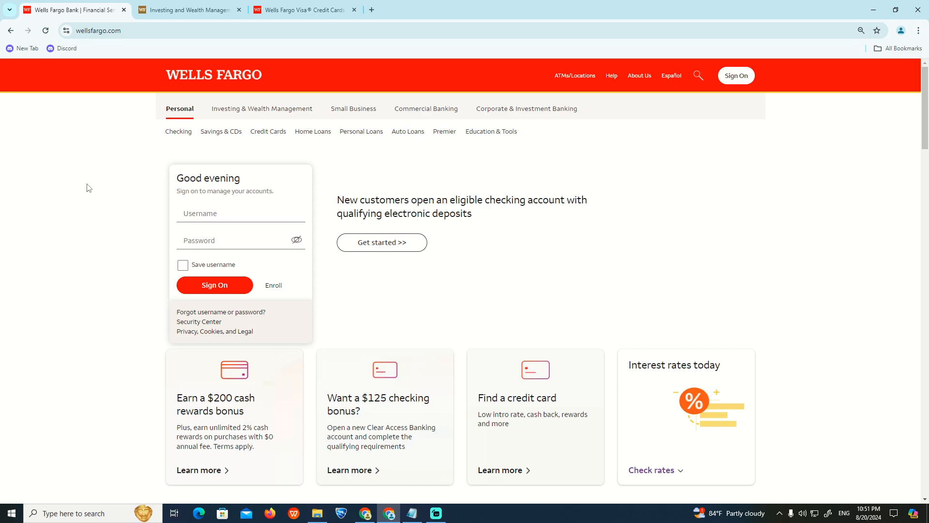
{"action": "mouse_move", "coordinate": [245, 184]}
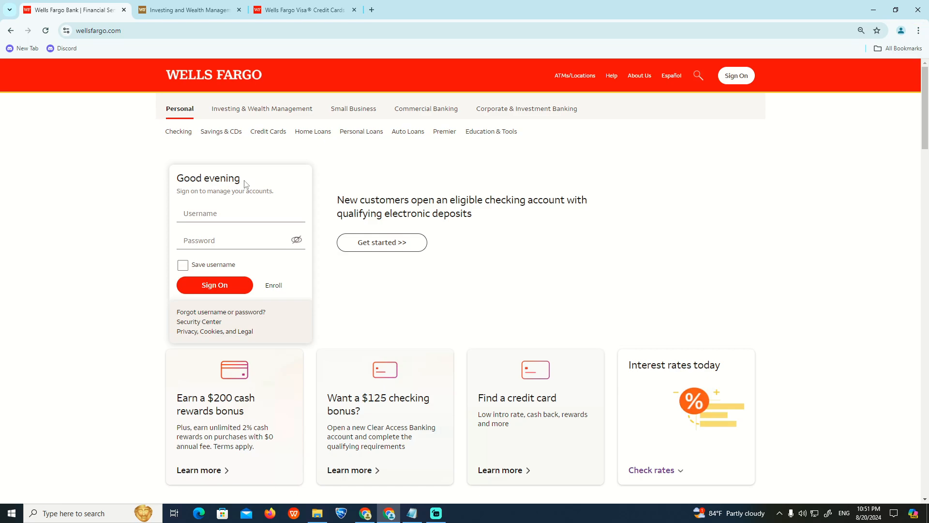
{"action": "mouse_move", "coordinate": [358, 171]}
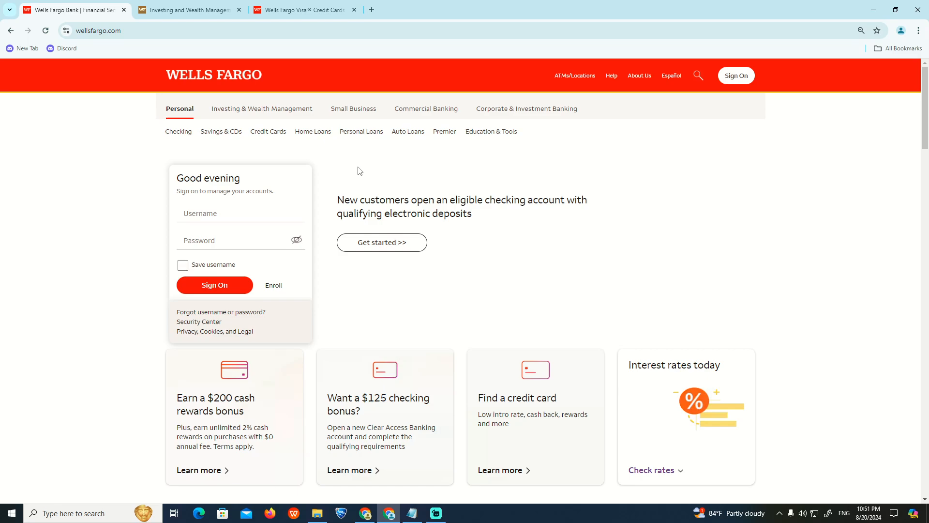
{"action": "mouse_move", "coordinate": [363, 174]}
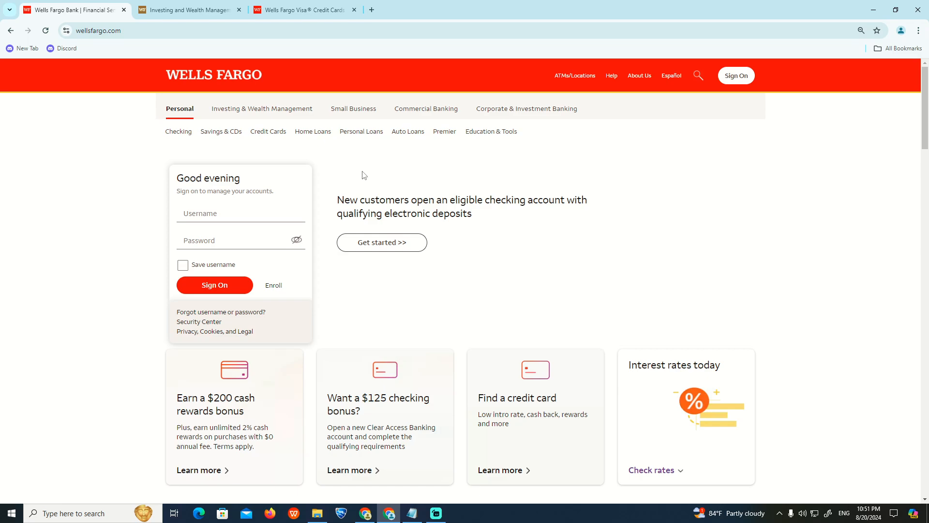
Scroll the Wells Fargo home page, then switch to the Visa credit card offers page.
{"action": "scroll", "scroll_direction": "down", "scroll_amount": 3}
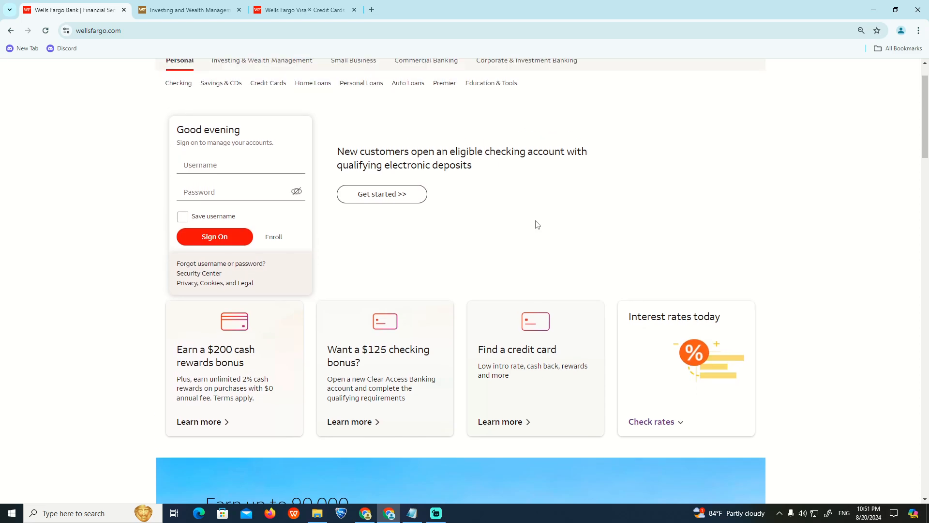
{"action": "mouse_move", "coordinate": [101, 4]}
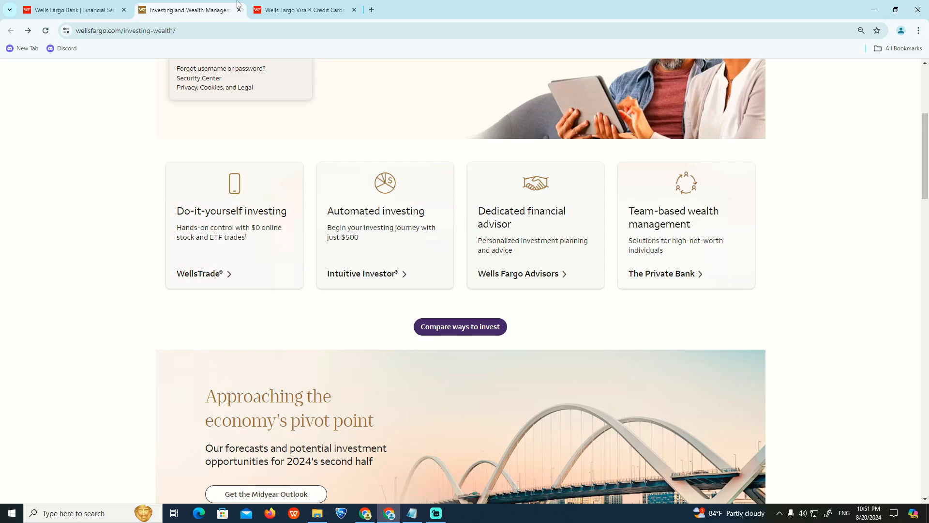
{"action": "left_click", "coordinate": [302, 10]}
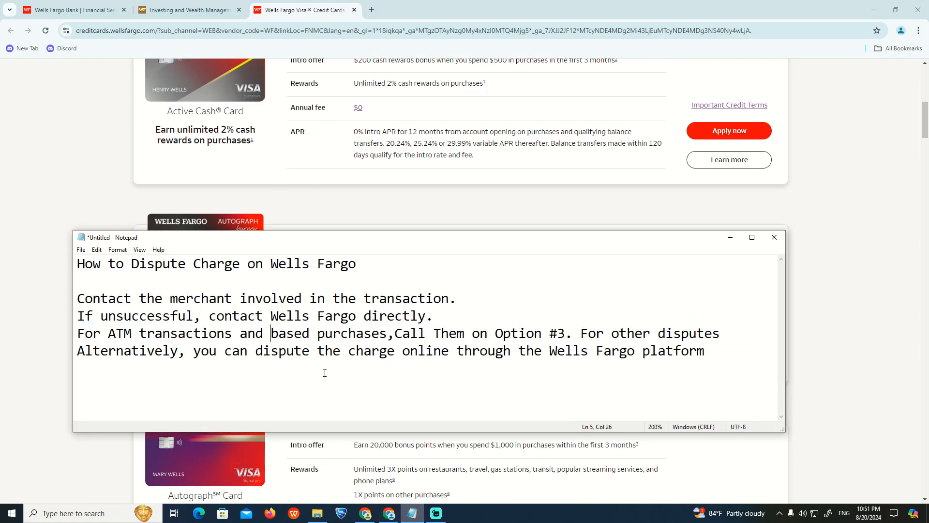
{"action": "left_click_drag", "start_coordinate": [76, 298], "coordinate": [217, 298]}
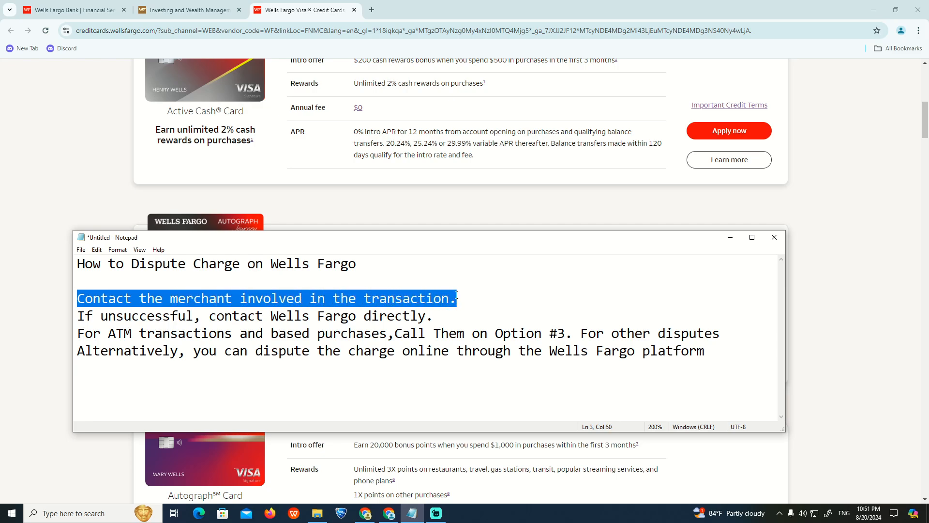
{"action": "left_click", "coordinate": [80, 316]}
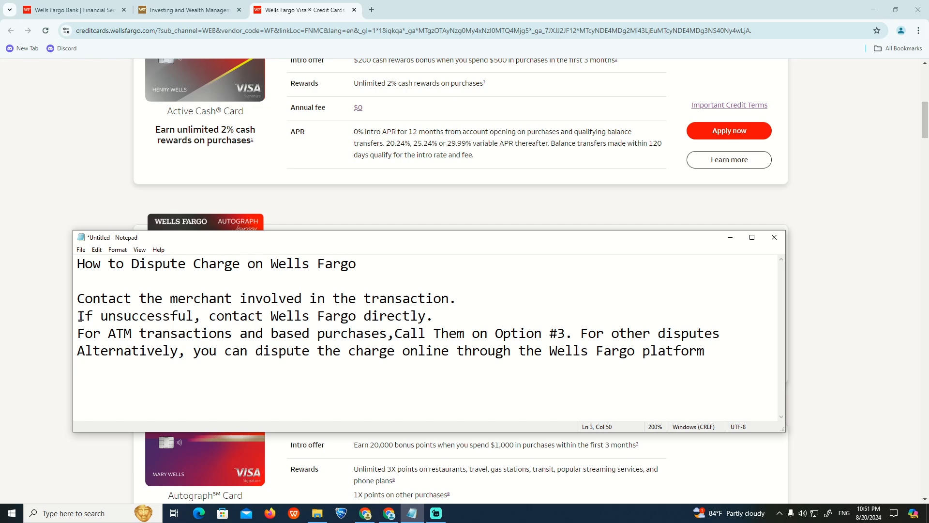
{"action": "left_click", "coordinate": [203, 315]}
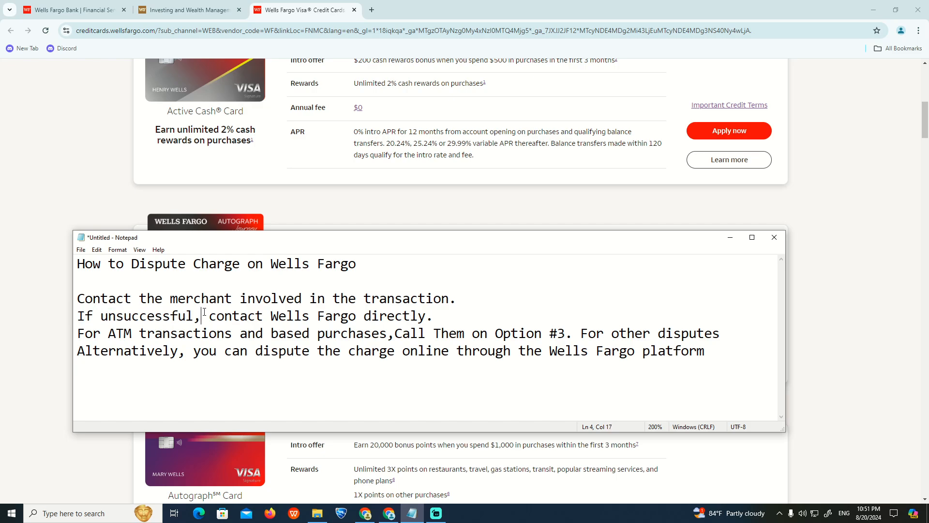
{"action": "left_click_drag", "start_coordinate": [205, 315], "coordinate": [423, 315]}
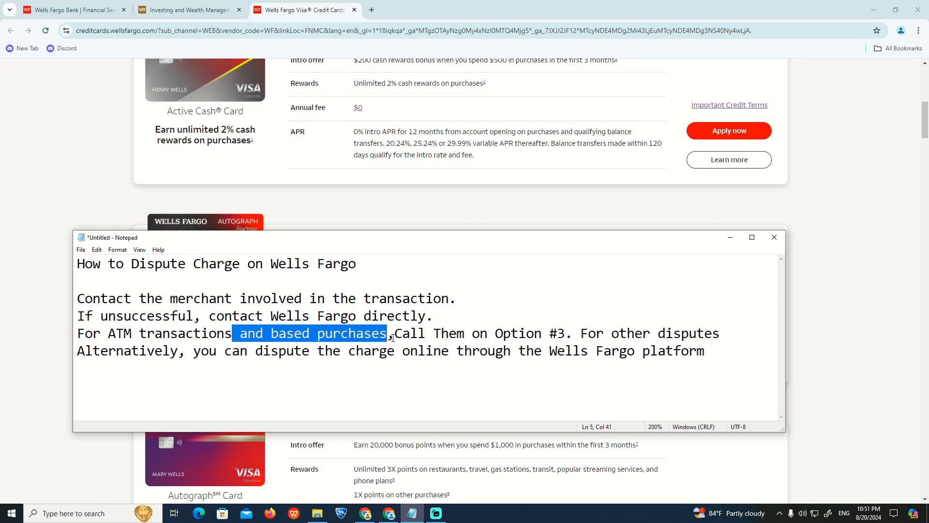
{"action": "left_click_drag", "start_coordinate": [395, 333], "coordinate": [565, 332]}
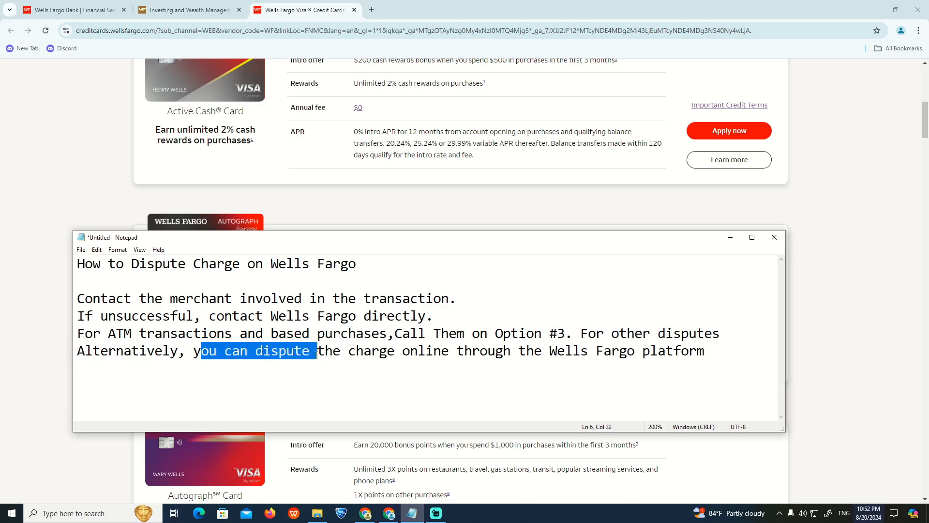
{"action": "left_click_drag", "start_coordinate": [317, 350], "coordinate": [548, 350]}
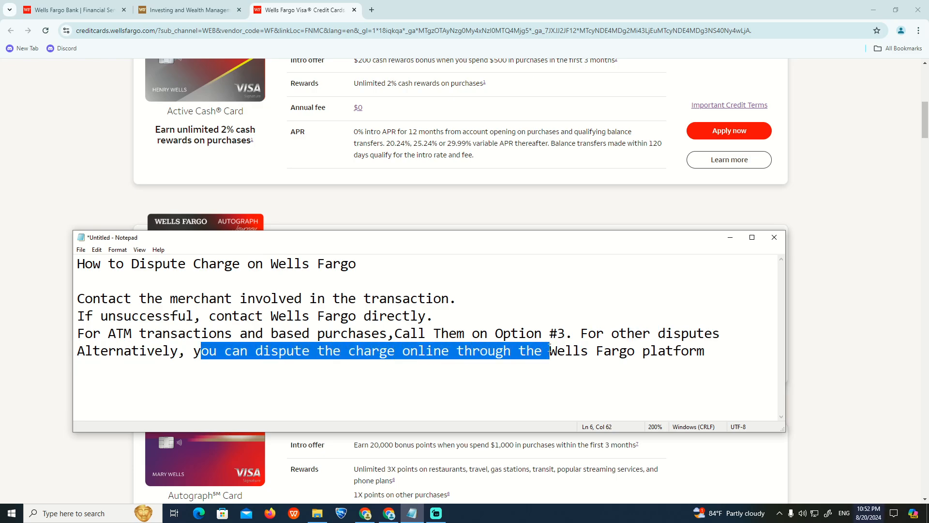